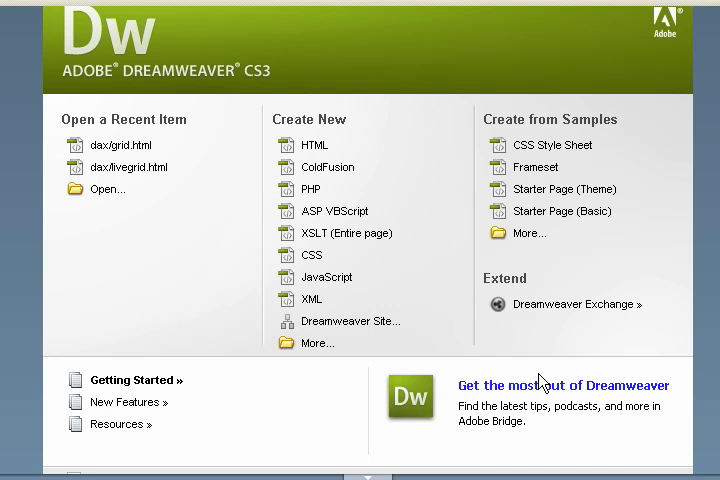
pyautogui.moveTo(370, 144)
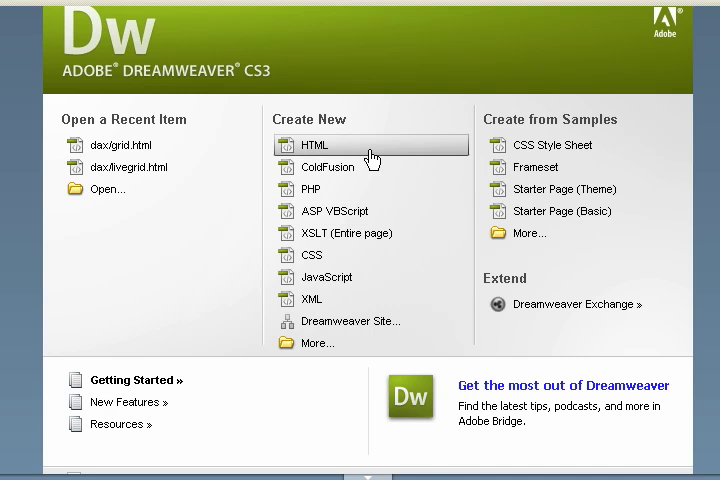
# Create a new blank HTML page from the start screen's Create New list.
pyautogui.click(316, 144)
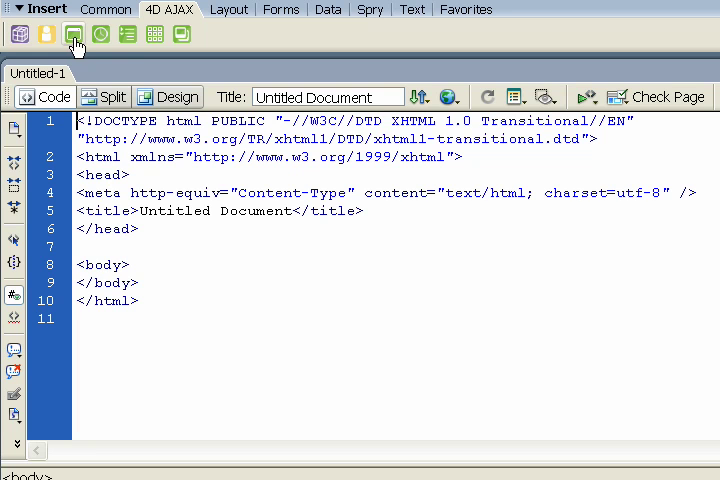
pyautogui.moveTo(170, 38)
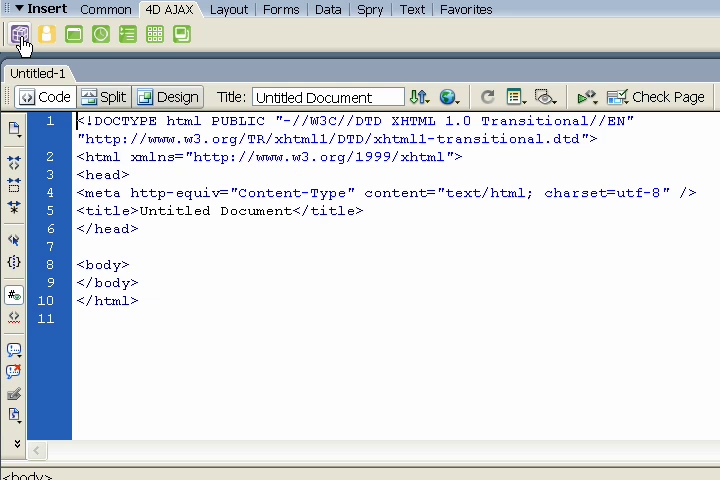
# Import the 4D Ajax database structure using Extras/Support as the structure folder.
pyautogui.click(18, 36)
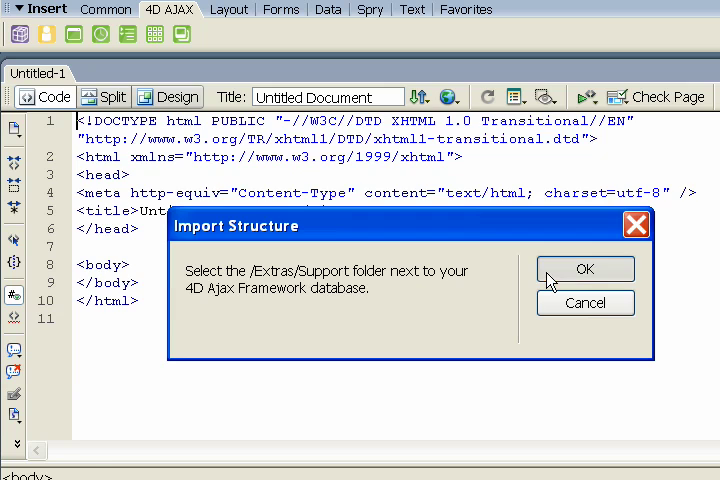
pyautogui.click(584, 268)
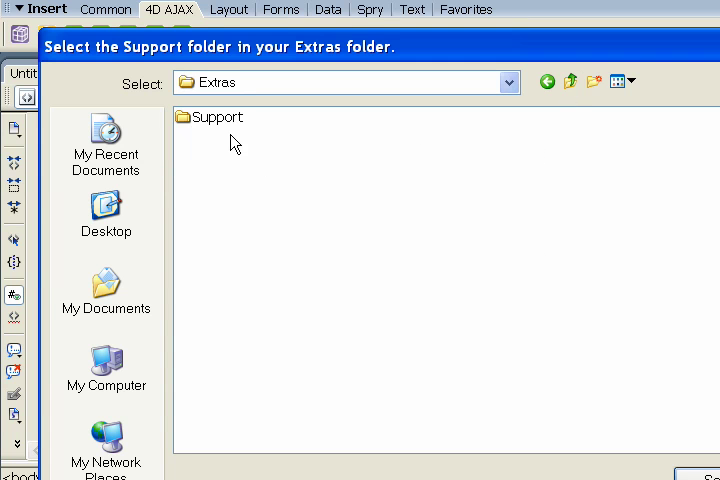
pyautogui.click(210, 116)
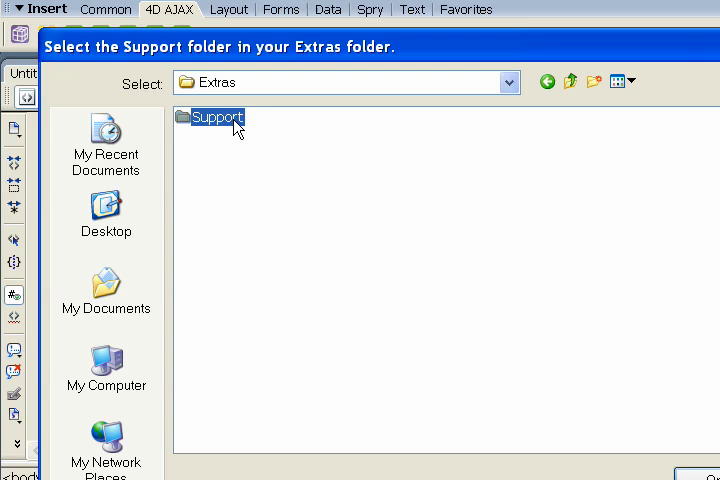
pyautogui.doubleClick(214, 116)
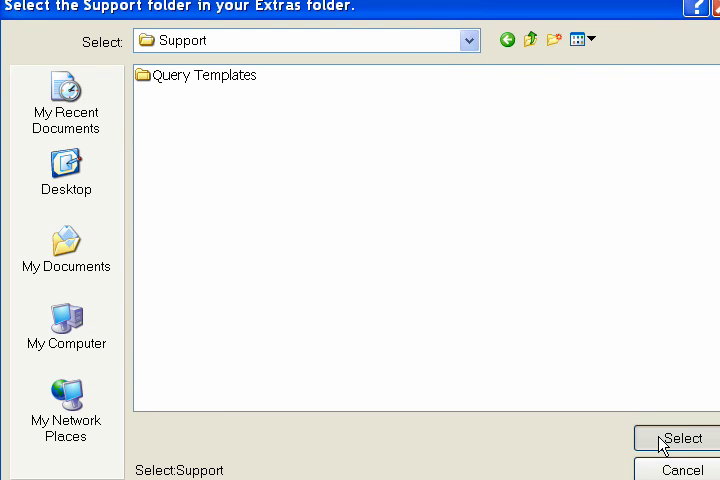
pyautogui.click(680, 438)
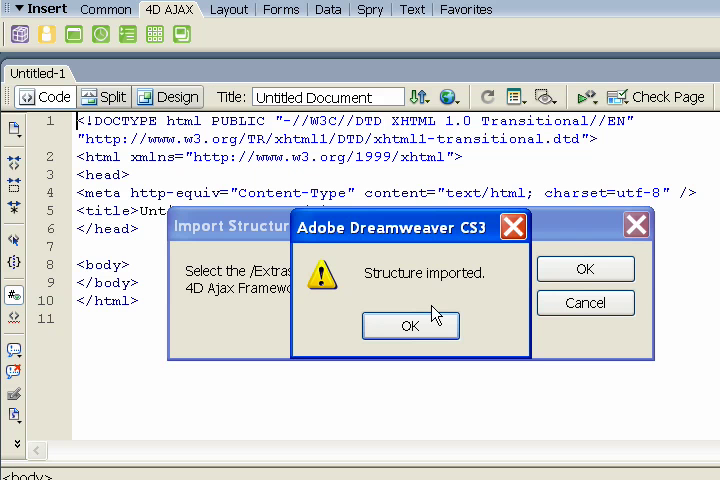
pyautogui.click(410, 324)
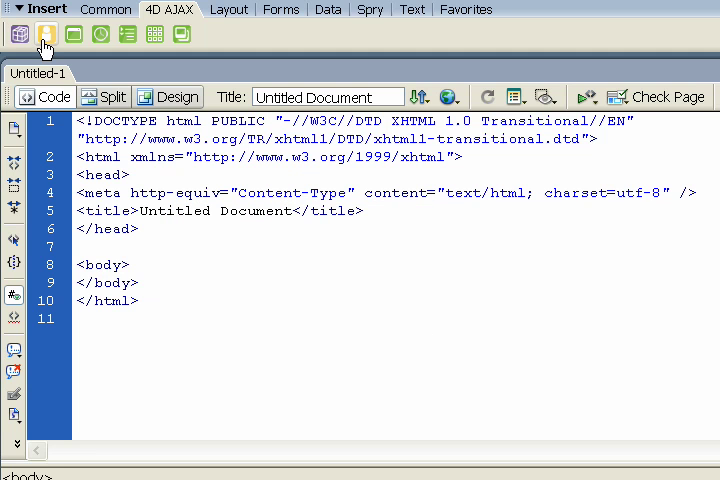
# Insert 4D Ajax login code with user Administrator so the page logs in on load.
pyautogui.click(44, 34)
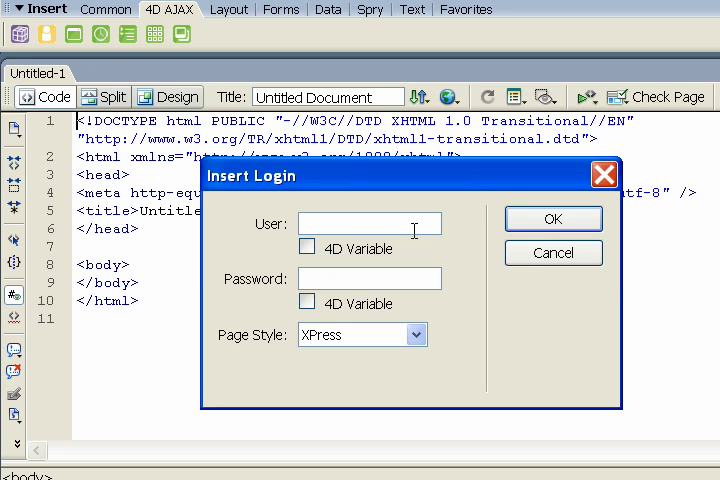
pyautogui.write('Admin')
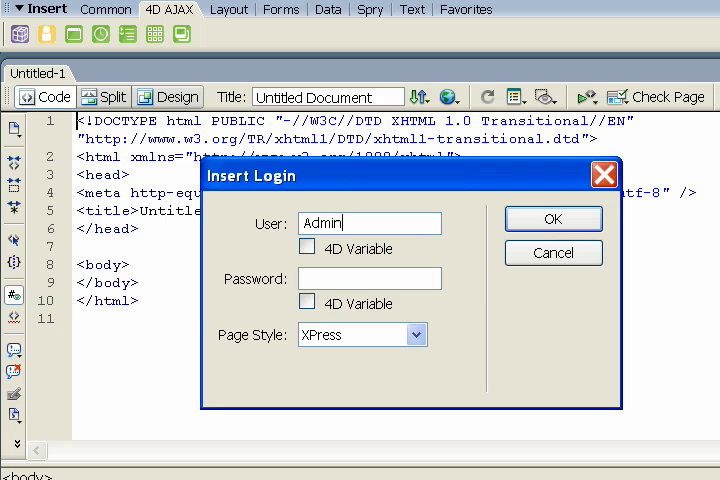
pyautogui.write('istrator')
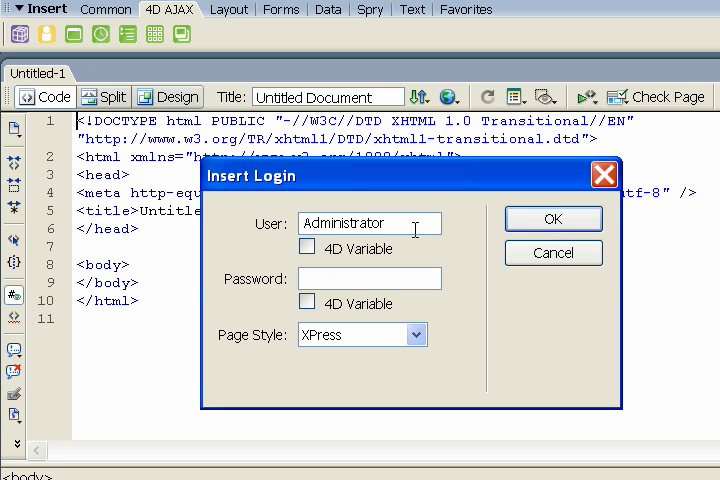
pyautogui.click(552, 220)
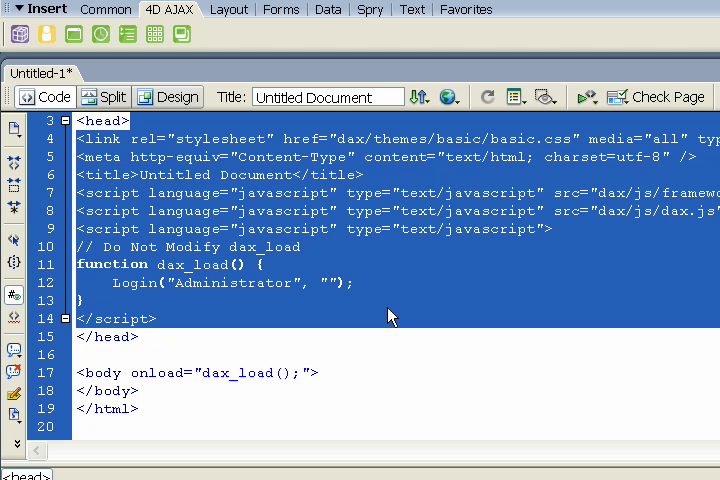
pyautogui.moveTo(112, 312)
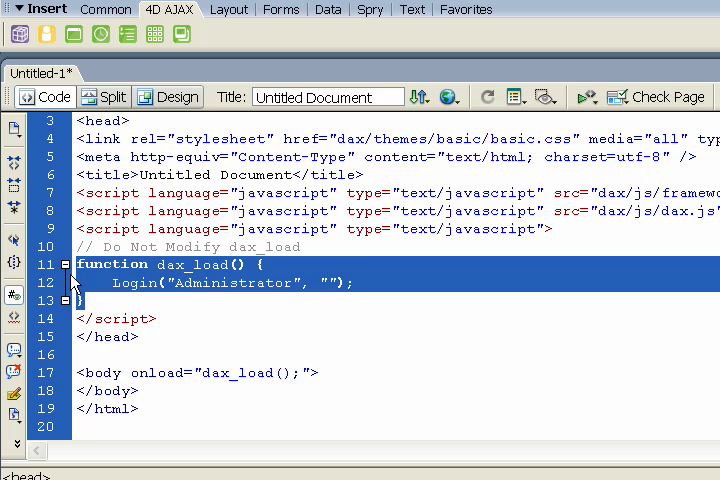
pyautogui.click(300, 372)
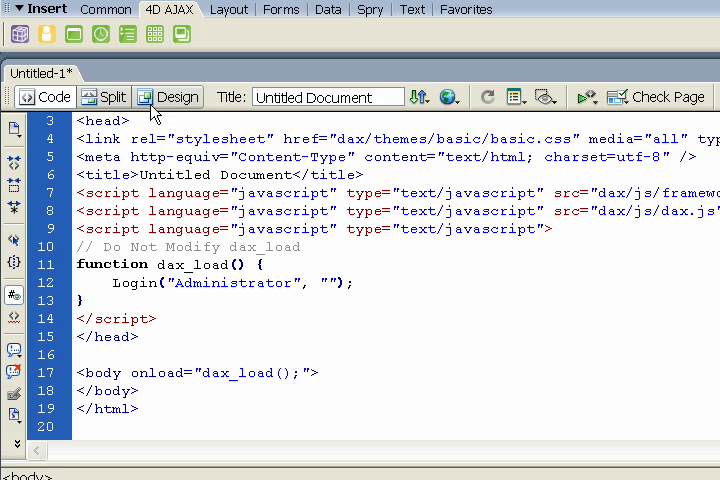
pyautogui.moveTo(92, 62)
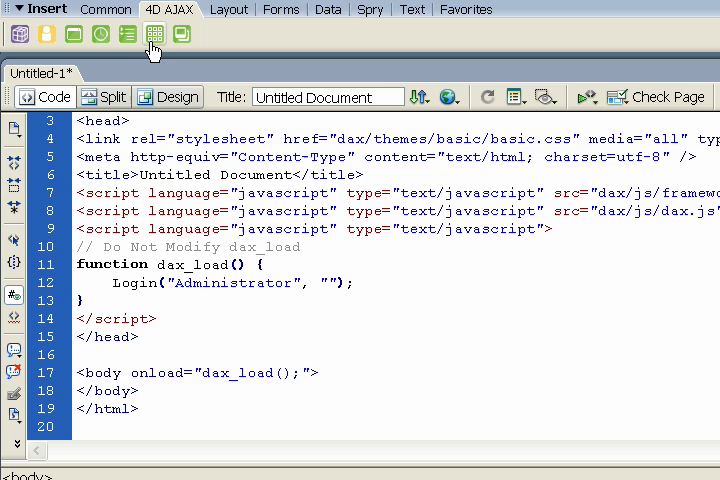
pyautogui.moveTo(200, 40)
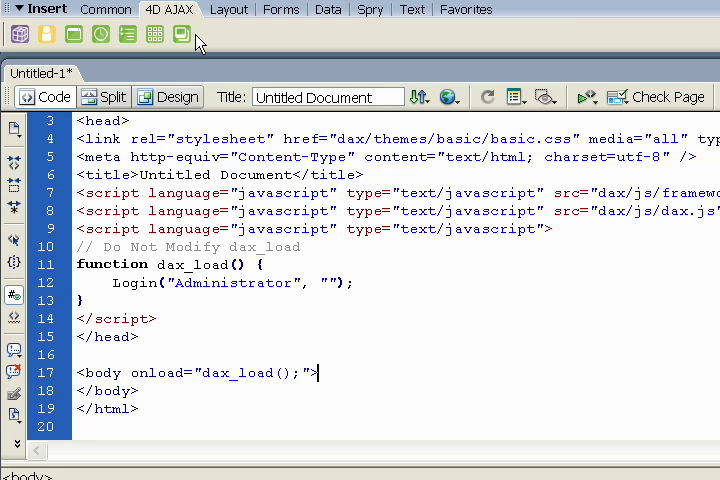
pyautogui.moveTo(98, 62)
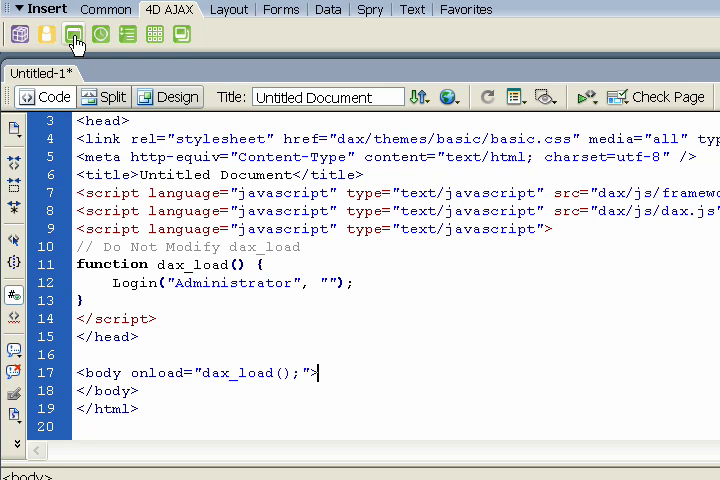
# Insert a Data Grid with Customer as Selection, reviewing Basic and Advanced option sets.
pyautogui.click(72, 32)
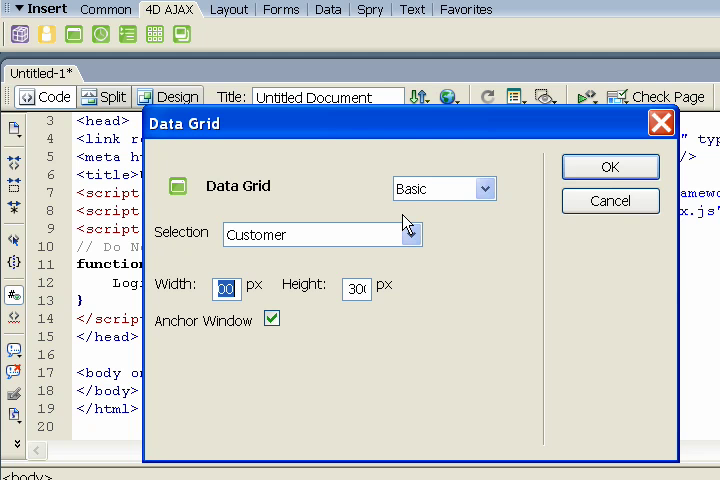
pyautogui.click(410, 234)
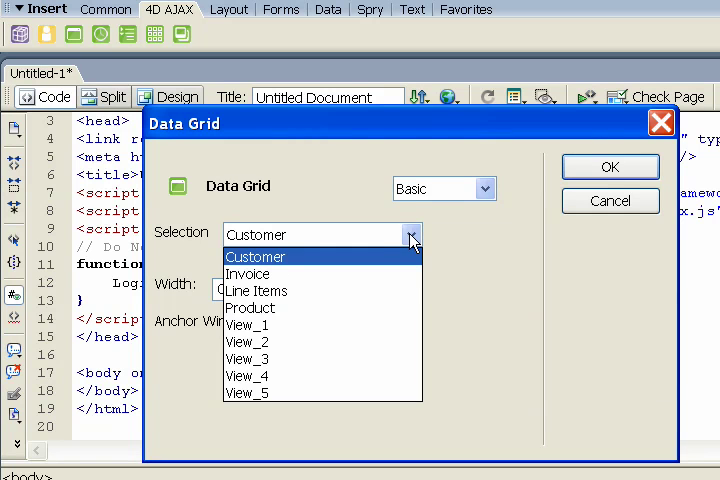
pyautogui.moveTo(400, 358)
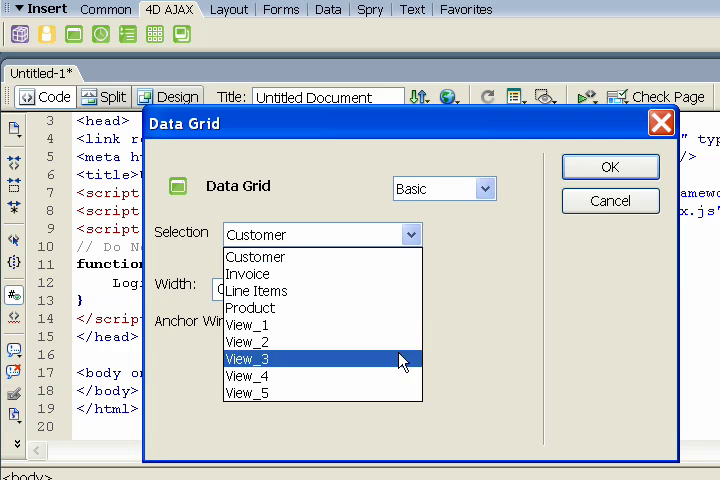
pyautogui.moveTo(404, 272)
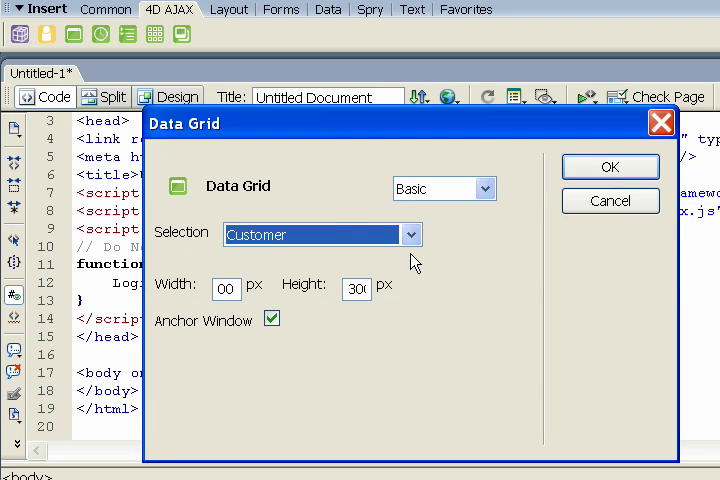
pyautogui.click(488, 188)
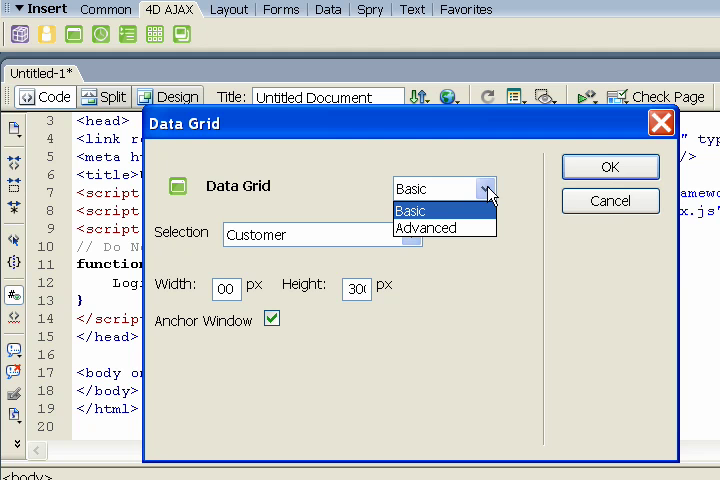
pyautogui.click(424, 228)
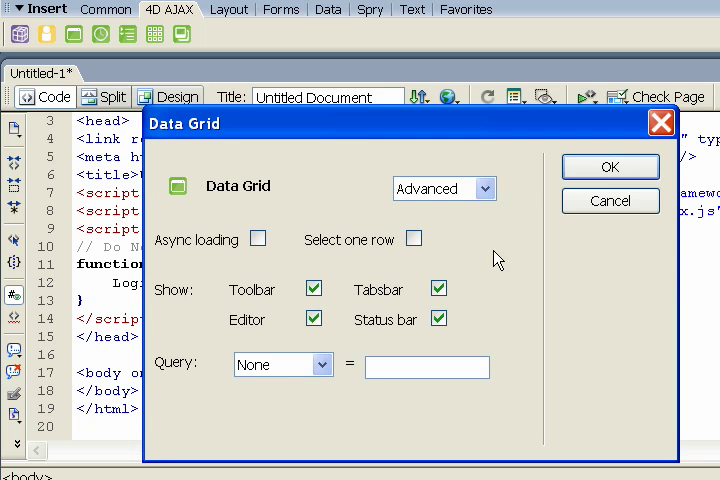
pyautogui.click(488, 188)
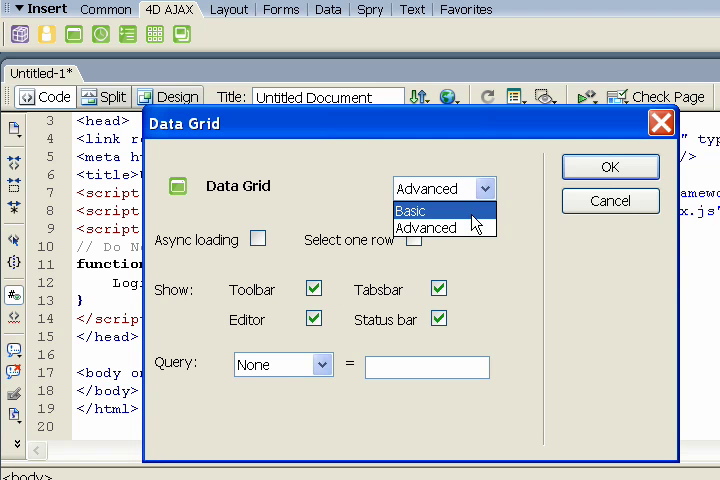
pyautogui.click(410, 210)
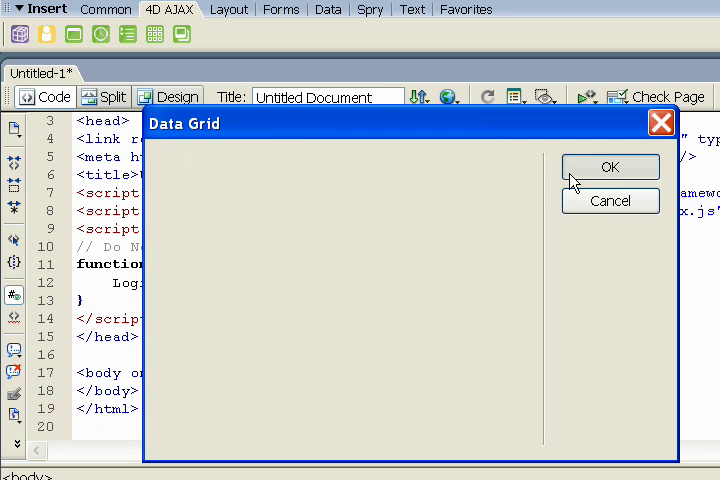
pyautogui.click(610, 168)
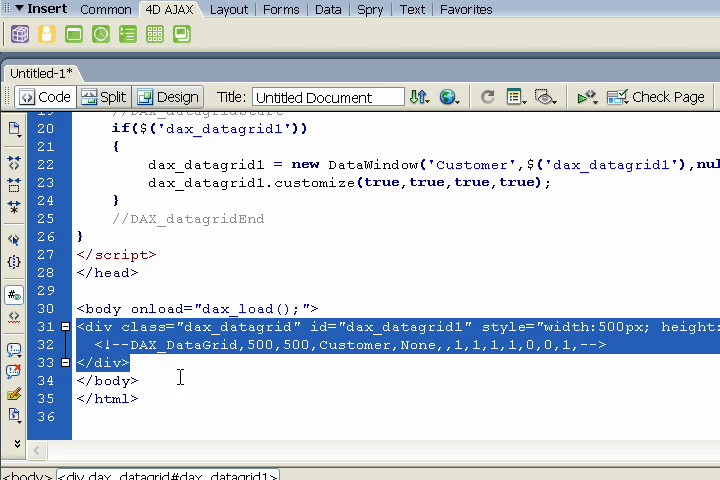
pyautogui.moveTo(148, 372)
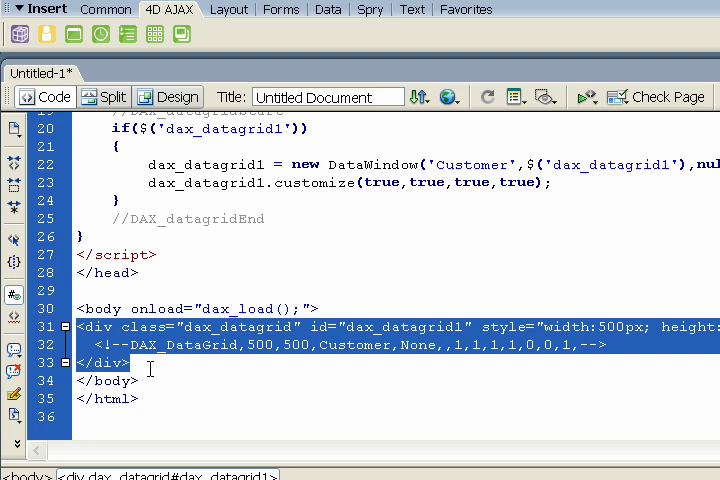
# Review the generated DataWindow grid code inside the onAfterInit function.
pyautogui.scroll(3)
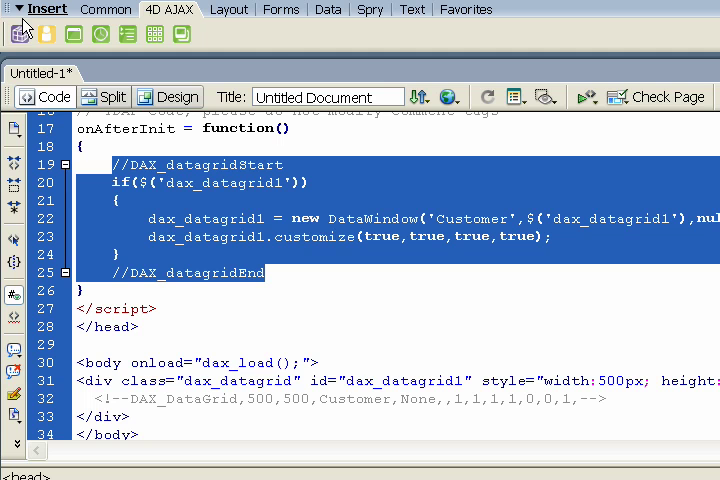
pyautogui.moveTo(20, 24)
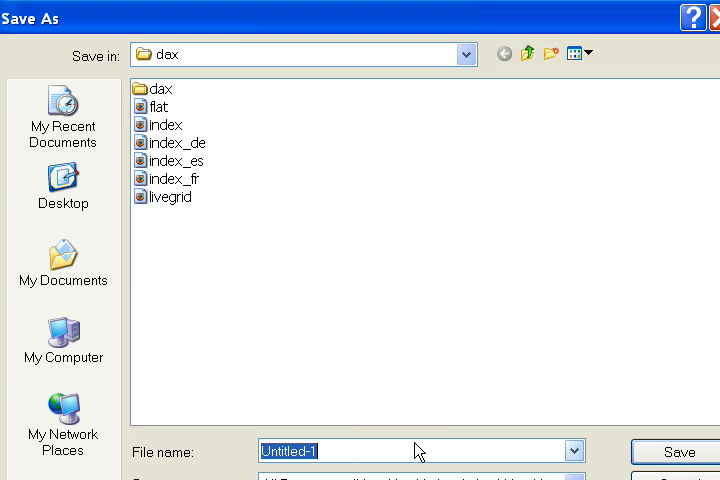
# Save the page as grid in the dax folder.
pyautogui.write('grid')
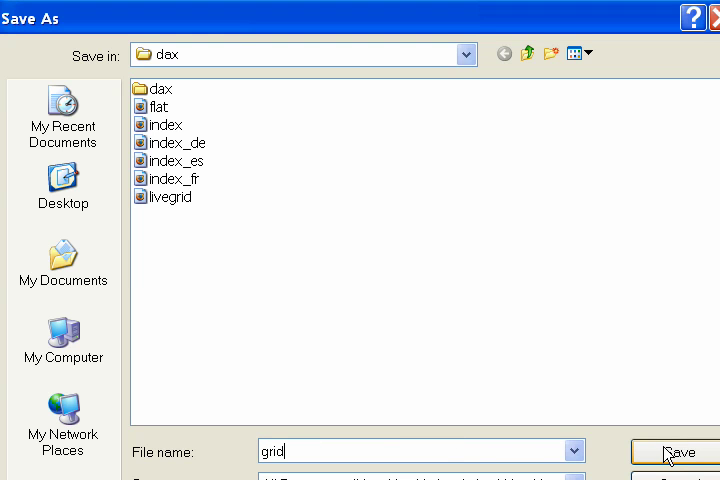
pyautogui.click(676, 452)
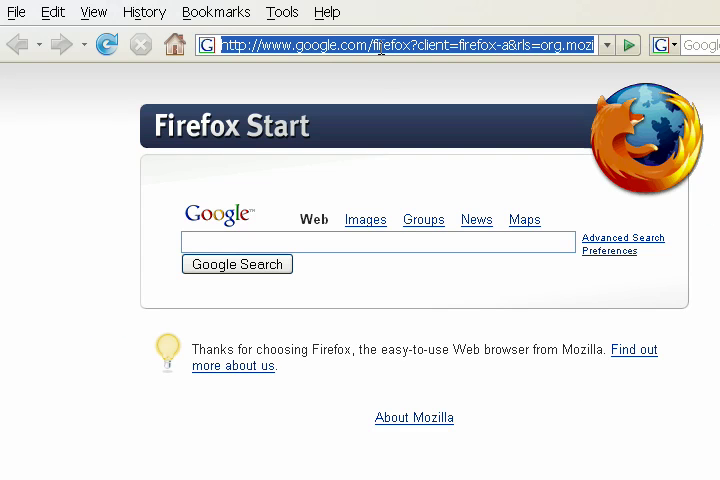
pyautogui.write('local')
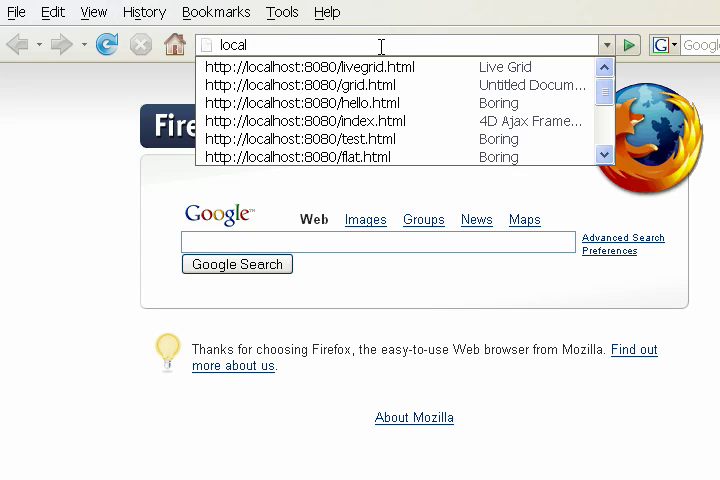
pyautogui.click(300, 82)
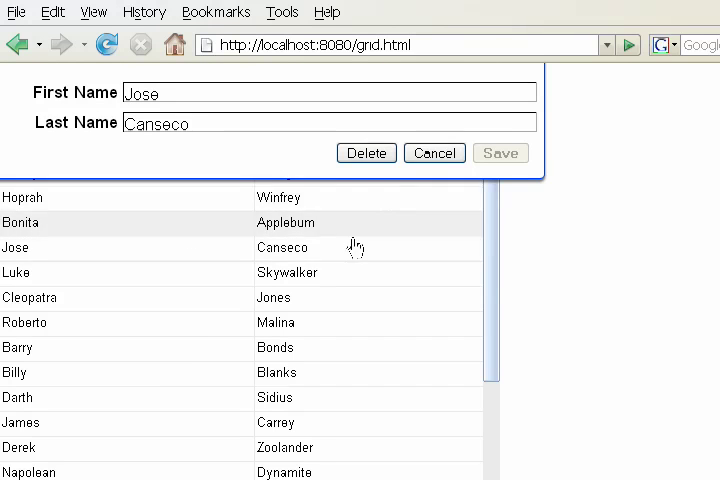
pyautogui.click(434, 152)
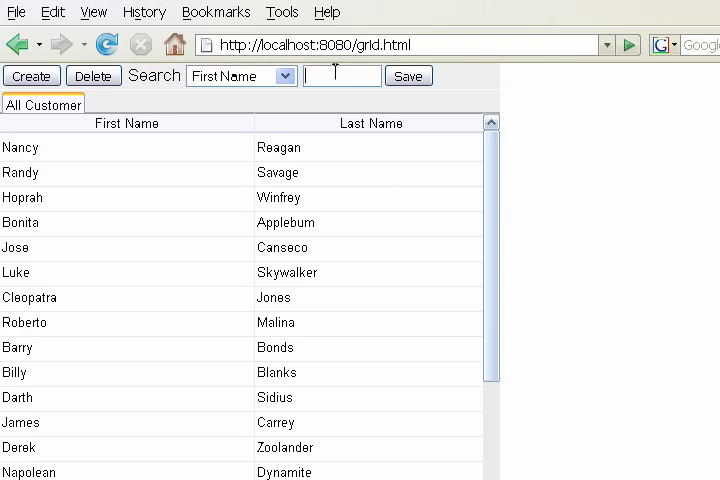
pyautogui.write('C')
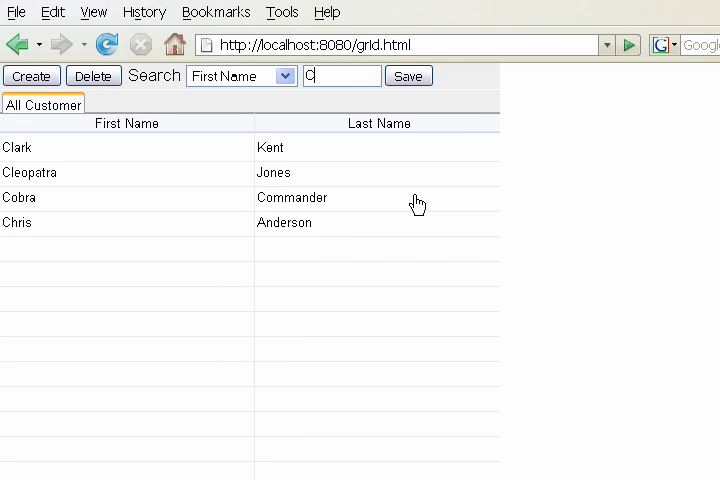